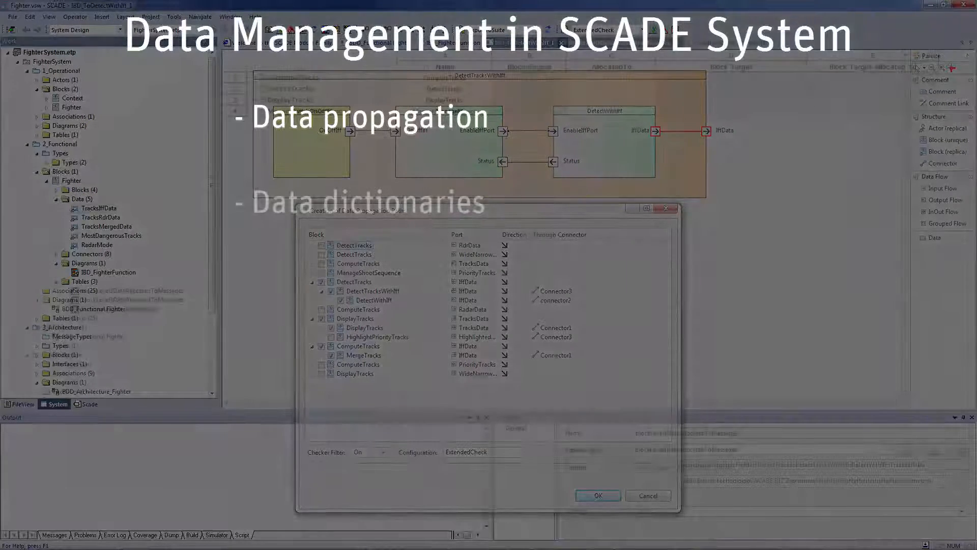
Step: Show the blockLevel2DataAllocatedToMessages table listing ComputeTracks, DetectTracks, DisplayTracks and ManageShootSequence
{"action": "left_click", "coordinate": [597, 496]}
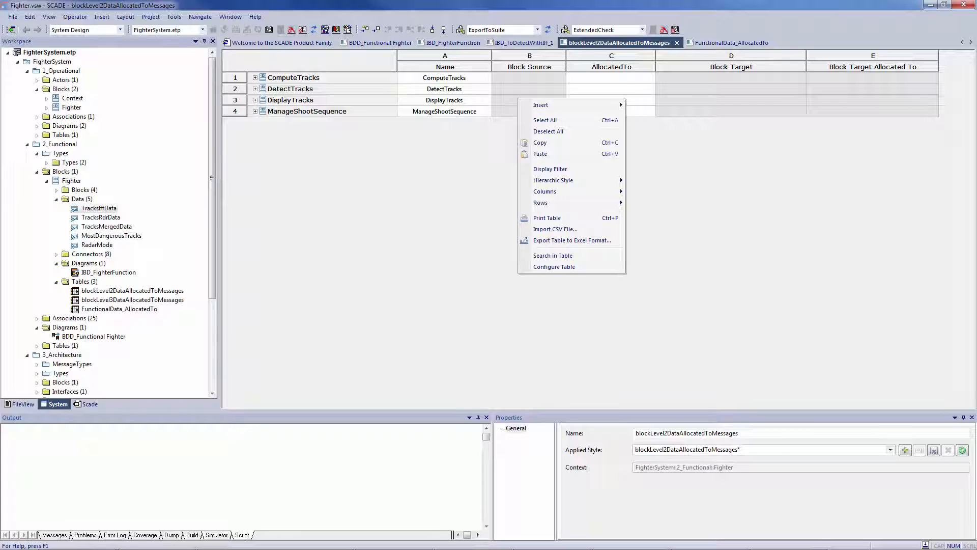
{"action": "mouse_move", "coordinate": [571, 229]}
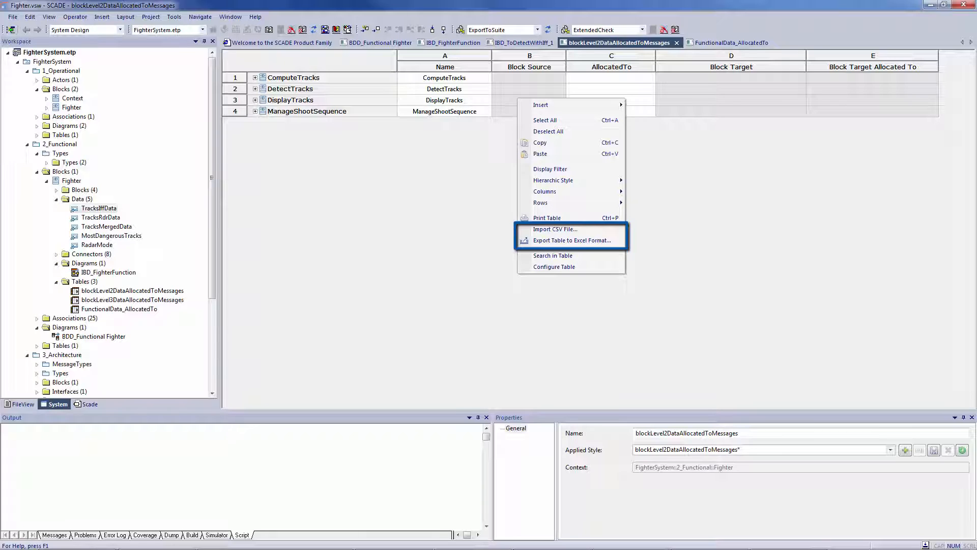